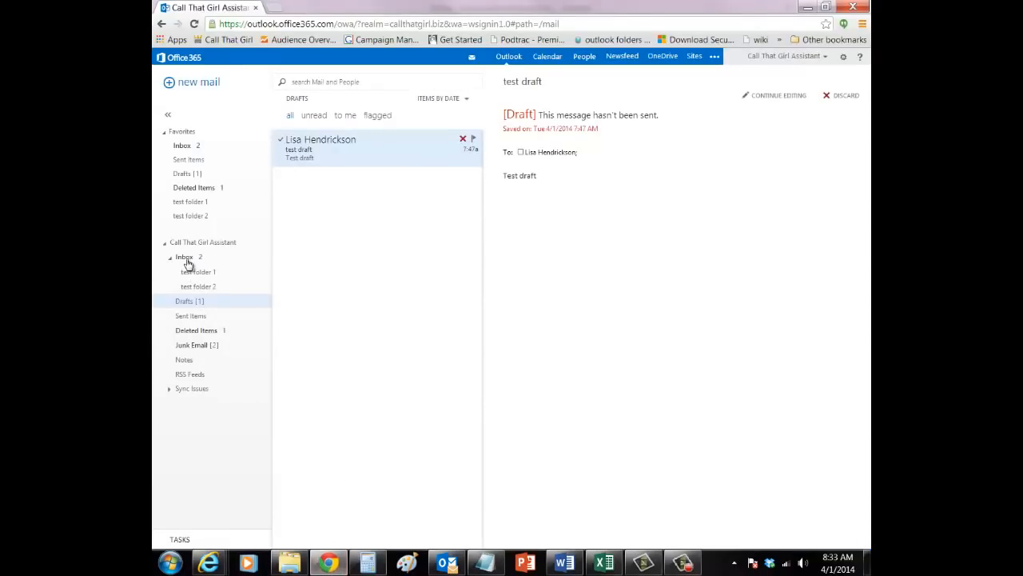
In the web app inbox, file the Email test message into test folder 1
left_click(184, 256)
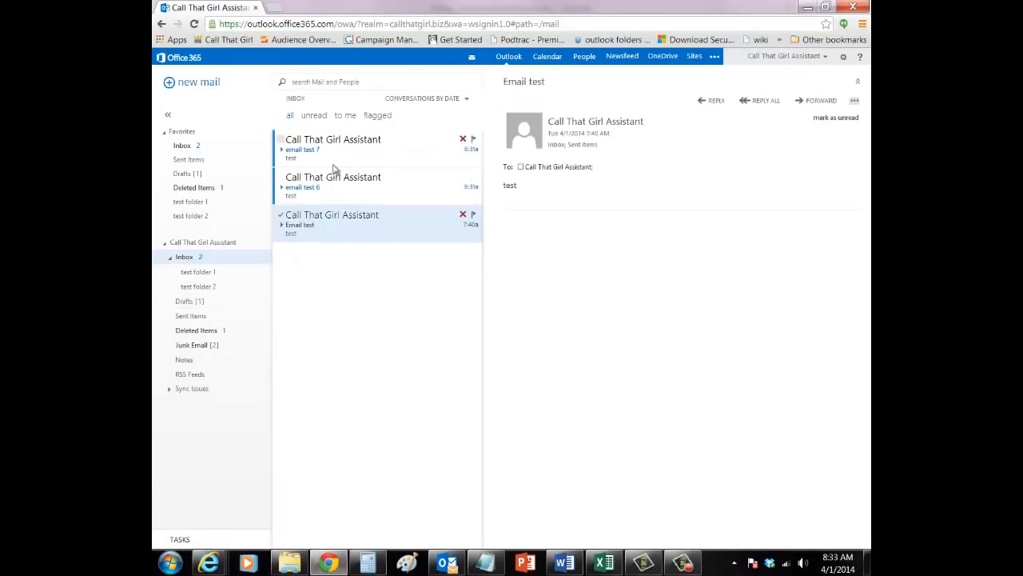
mouse_move(230, 263)
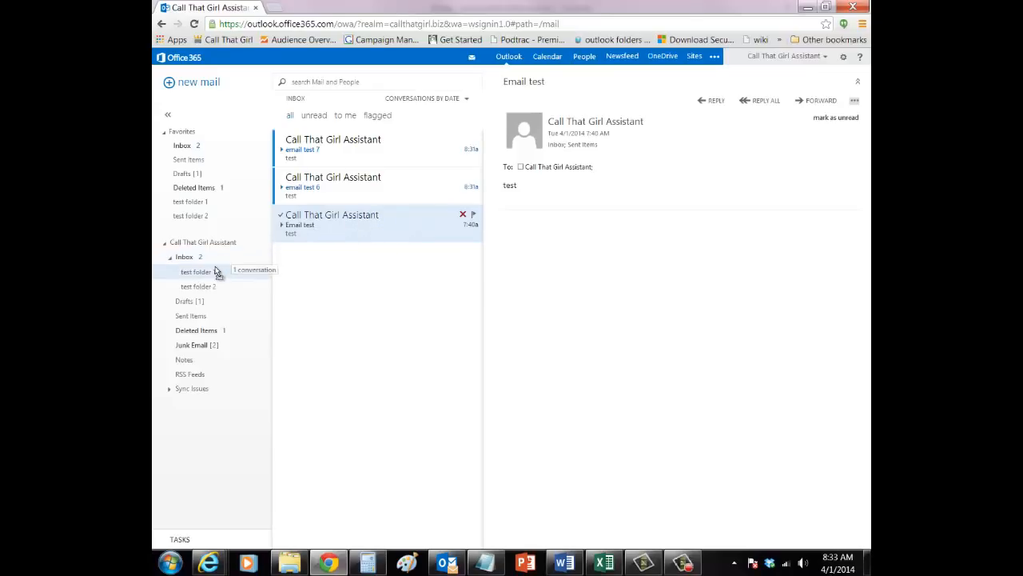
left_click(333, 186)
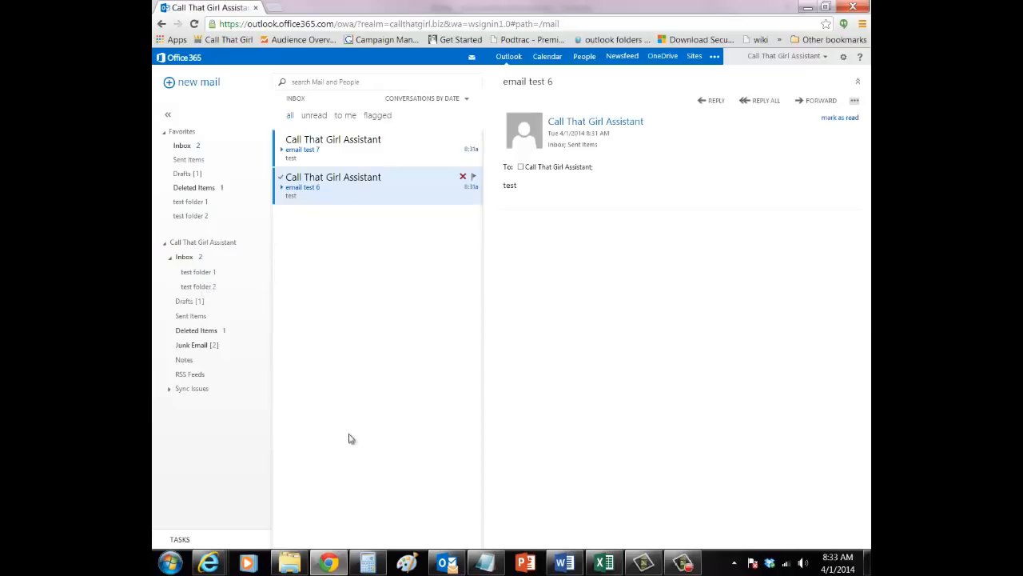
In desktop Outlook, delete email test 5 from test folder 1
left_click(444, 562)
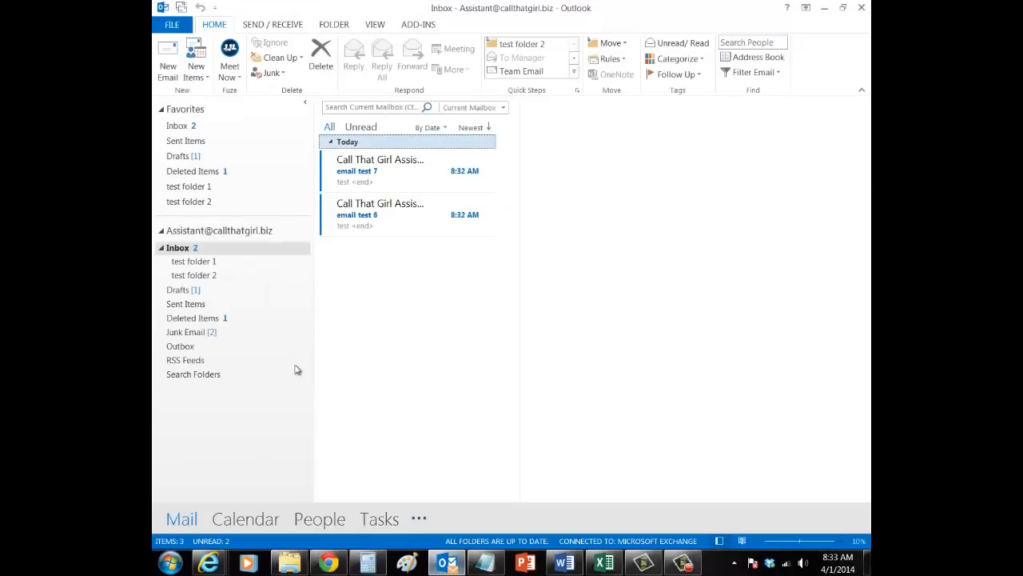
left_click(194, 261)
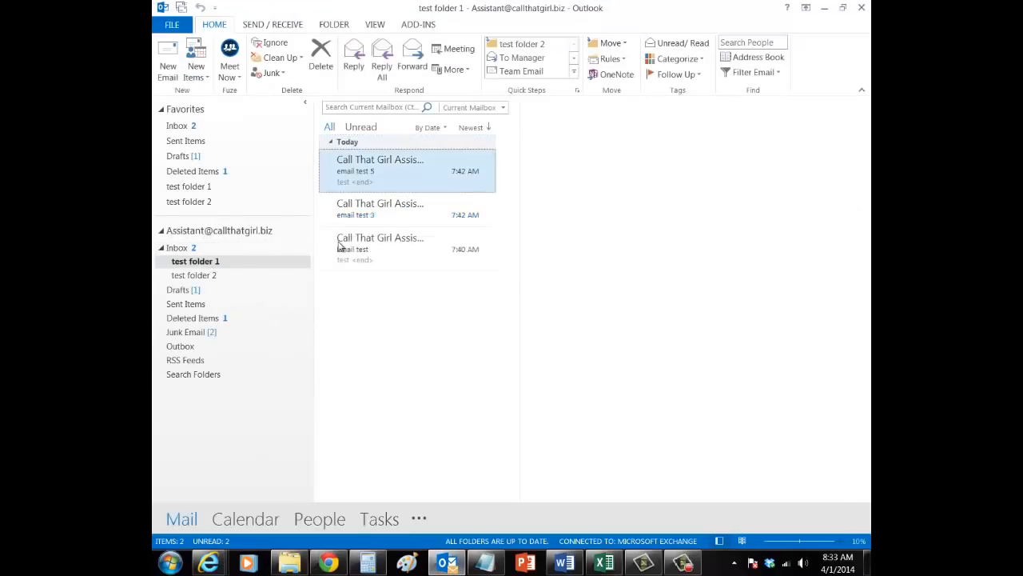
left_click(381, 169)
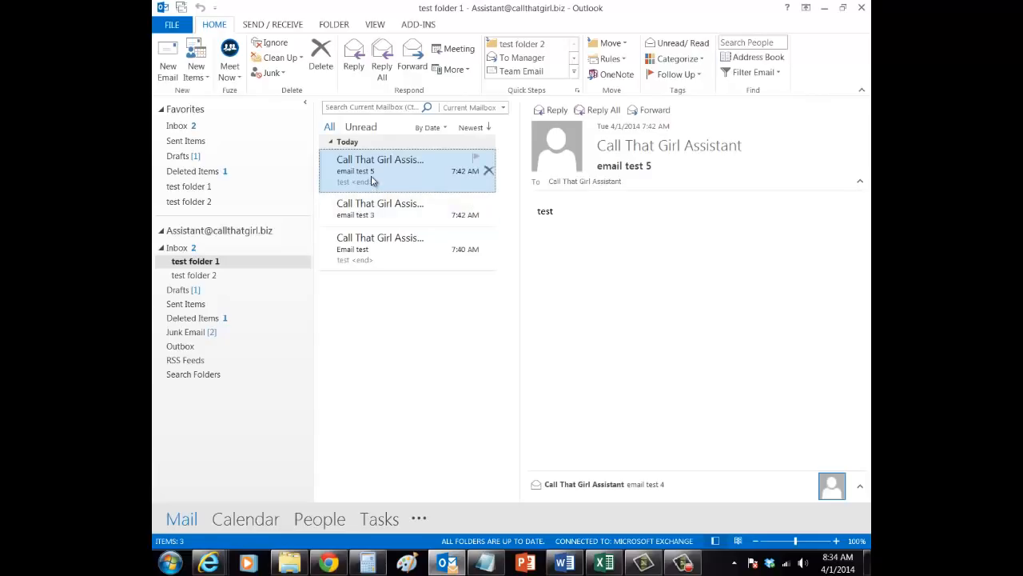
left_click(490, 170)
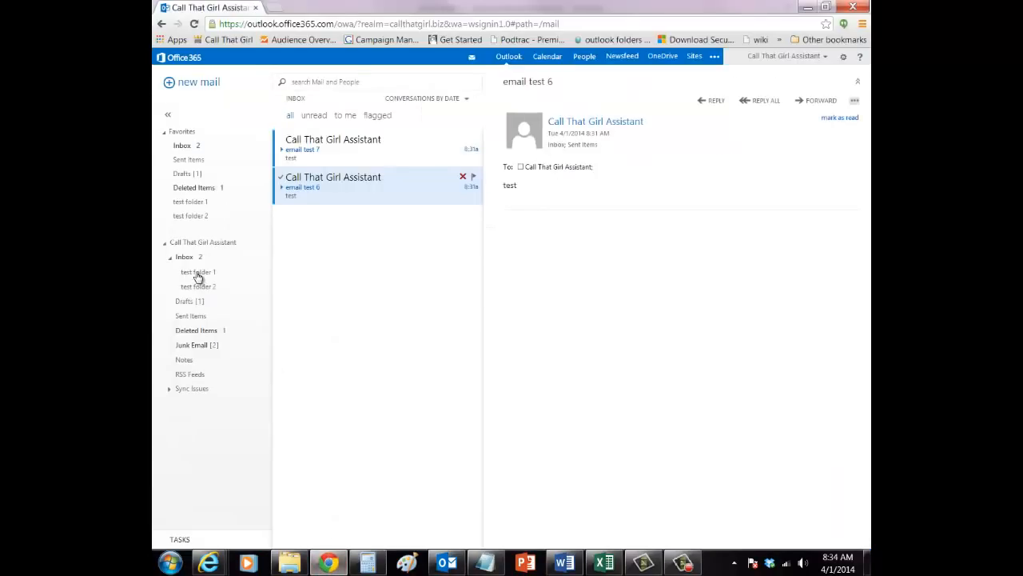
Show test folder 1 in the web app listing only email test 3 and Email test
left_click(198, 272)
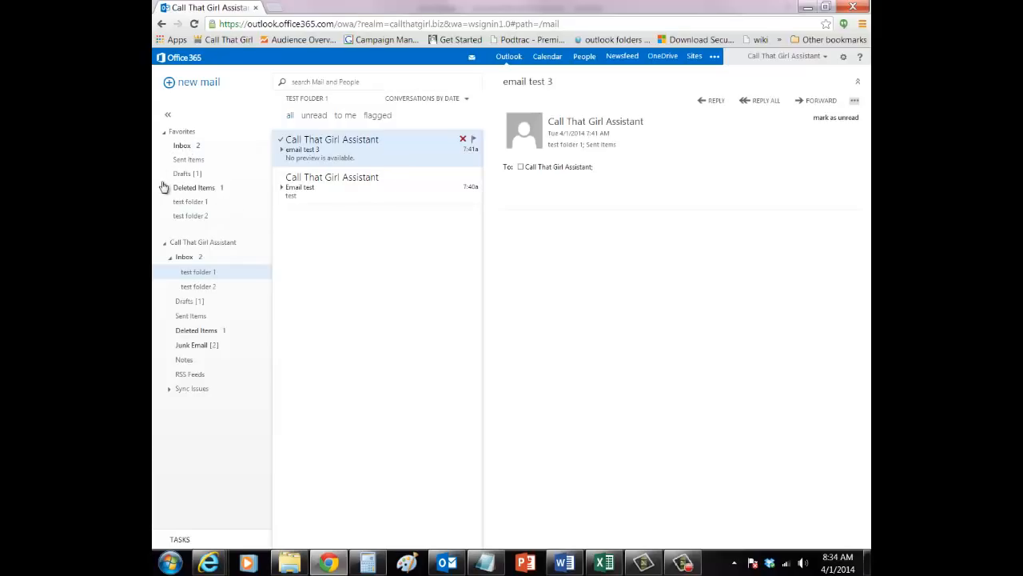
mouse_move(348, 436)
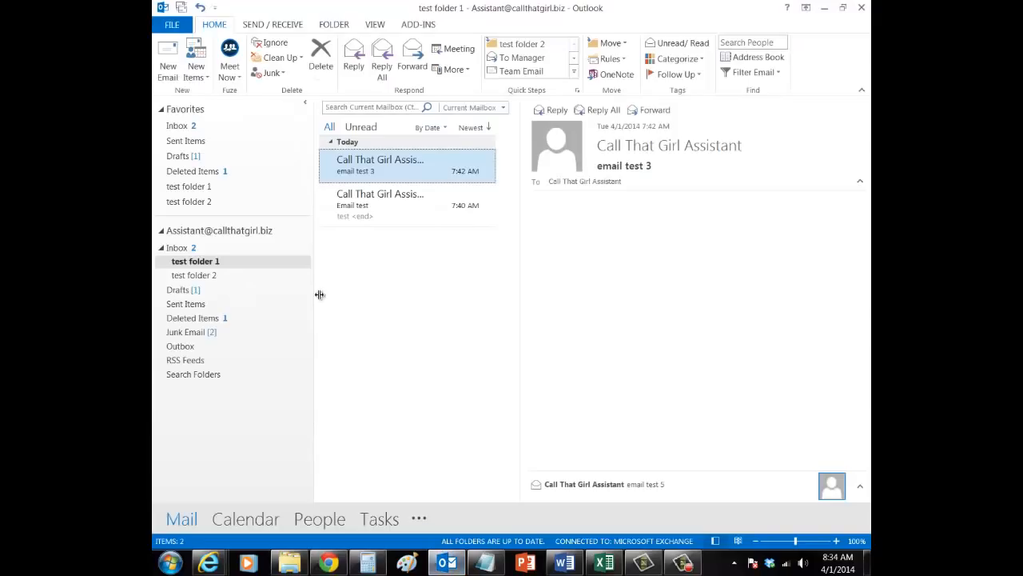
mouse_move(192, 171)
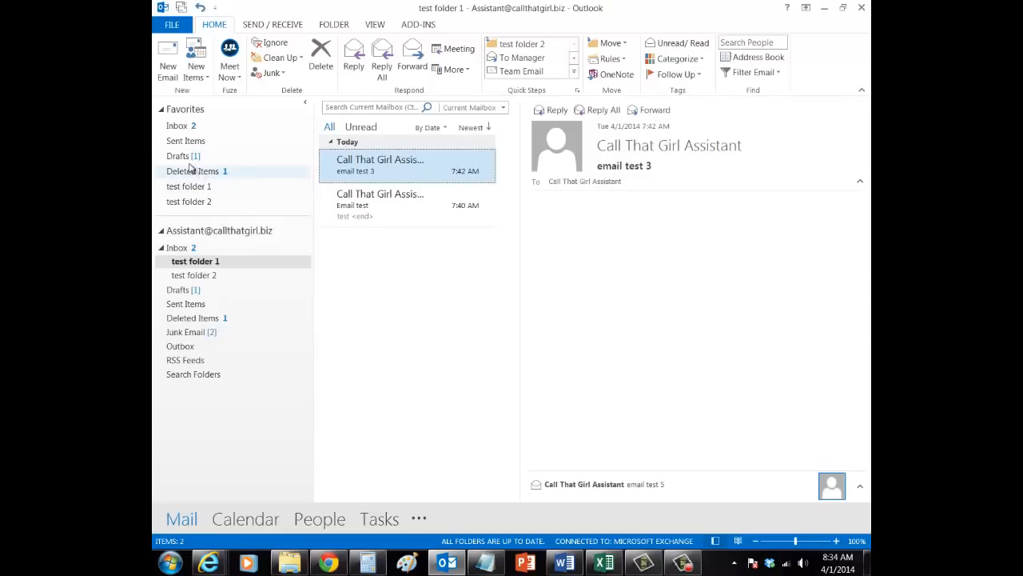
left_click(177, 156)
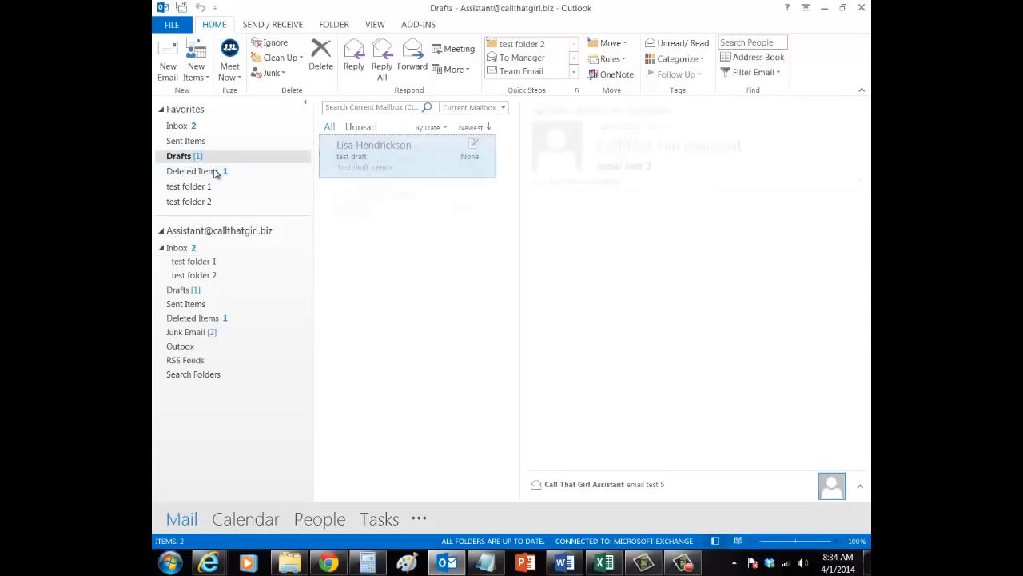
double_click(406, 156)
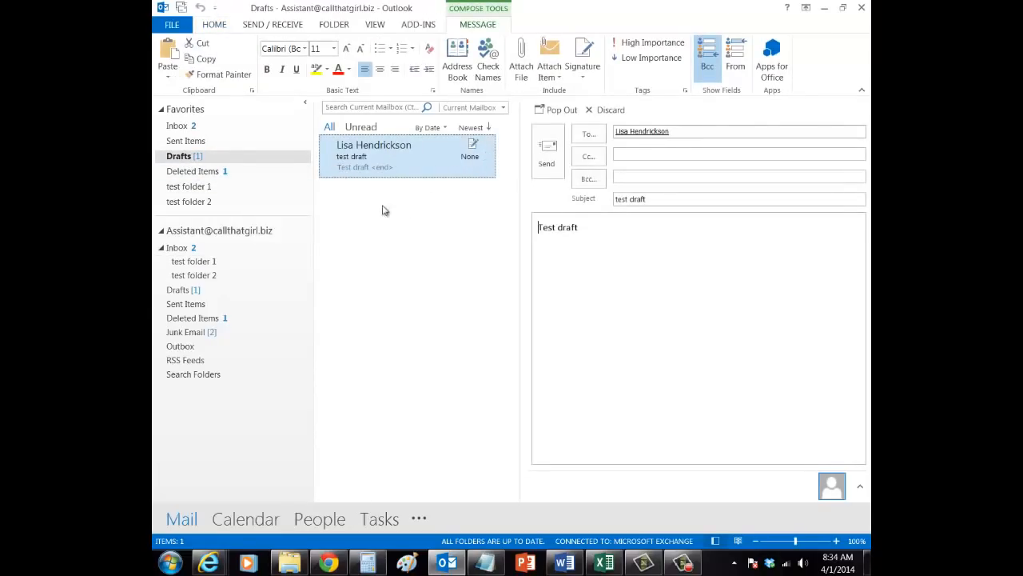
left_click(177, 289)
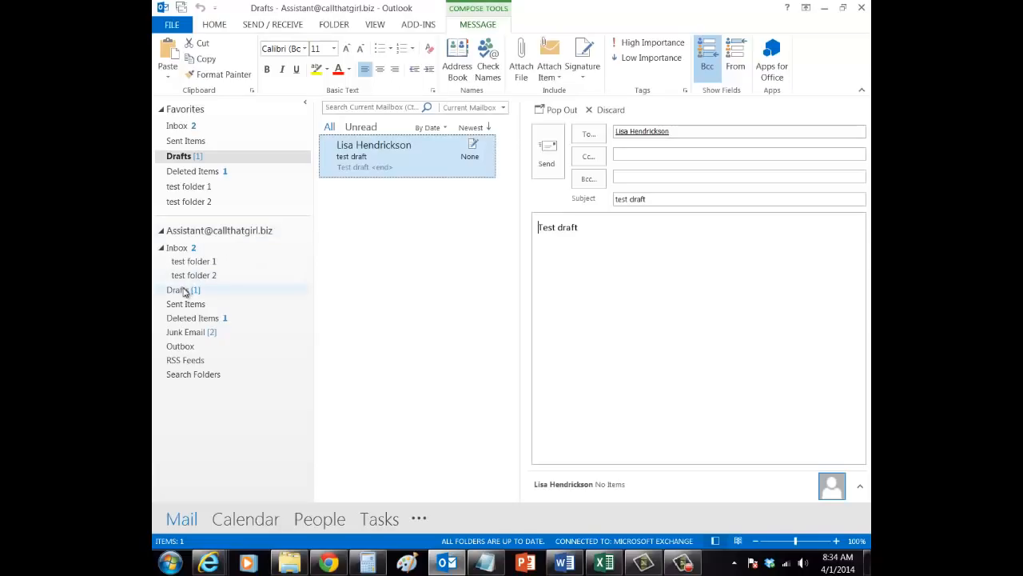
Show the same unsent test draft in the web app's Drafts folder
left_click(183, 290)
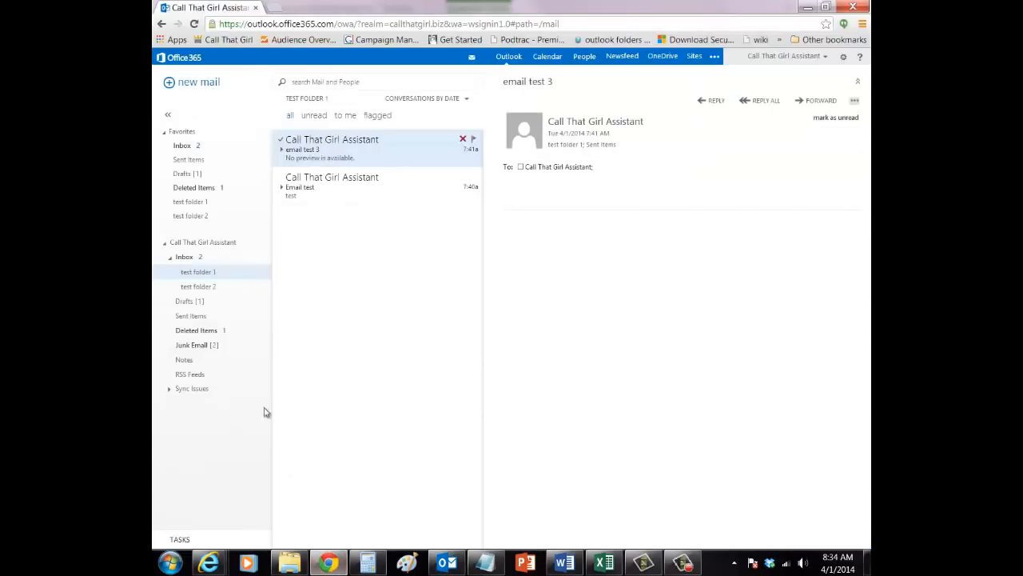
left_click(189, 301)
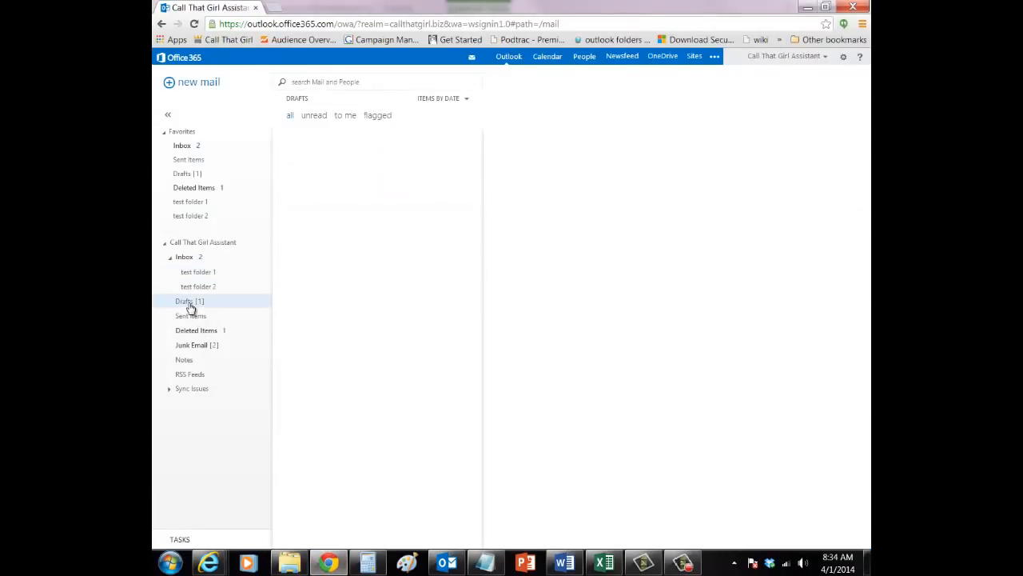
left_click(188, 301)
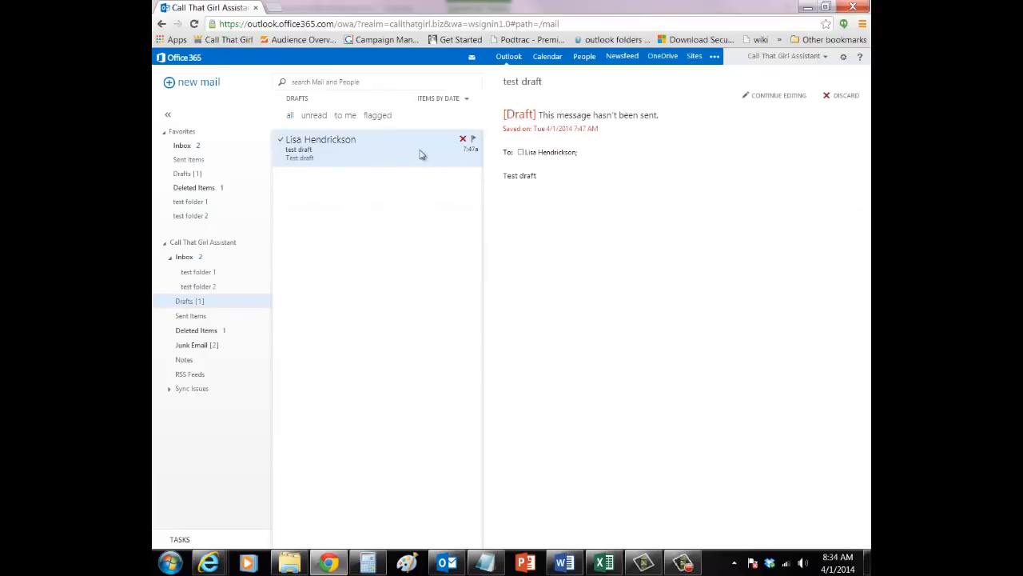
mouse_move(438, 189)
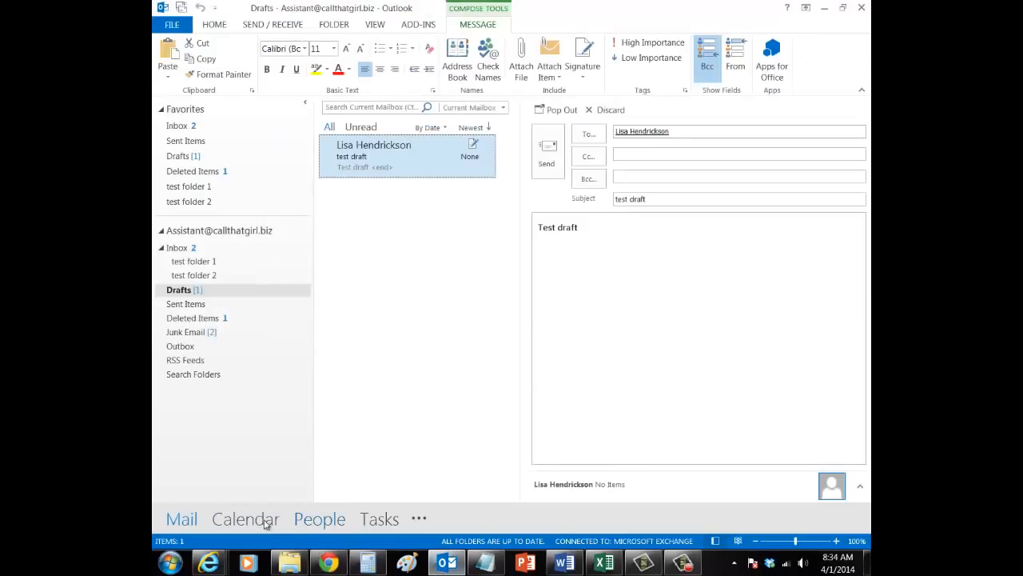
left_click(246, 518)
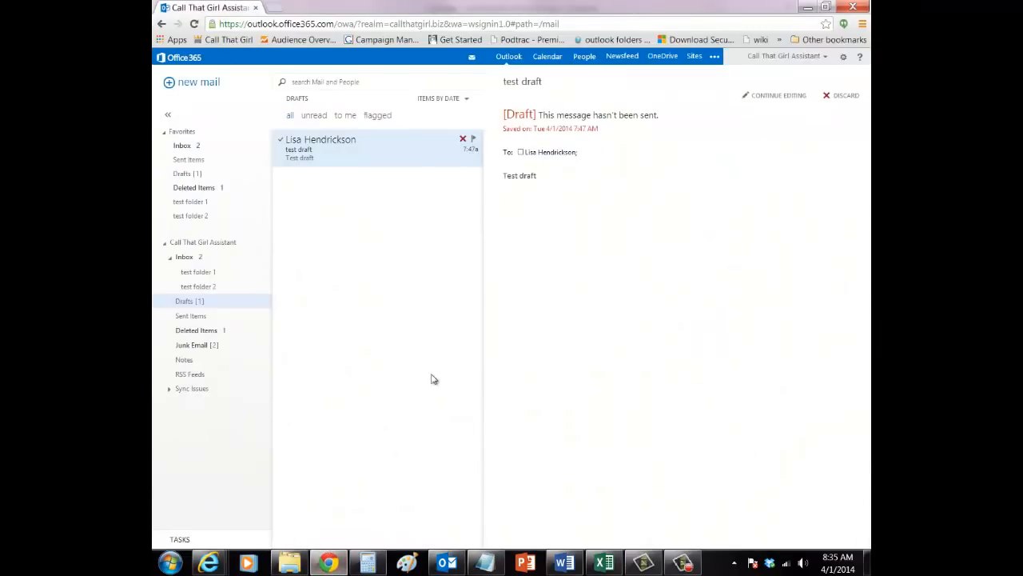
Delete the April 2 test appointment from the web app's month view calendar
left_click(547, 56)
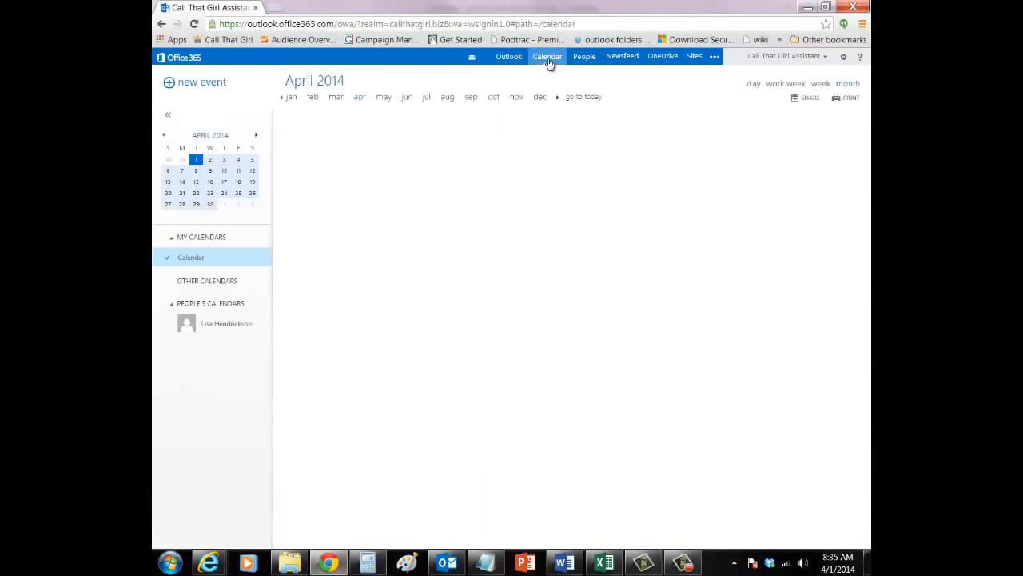
left_click(547, 56)
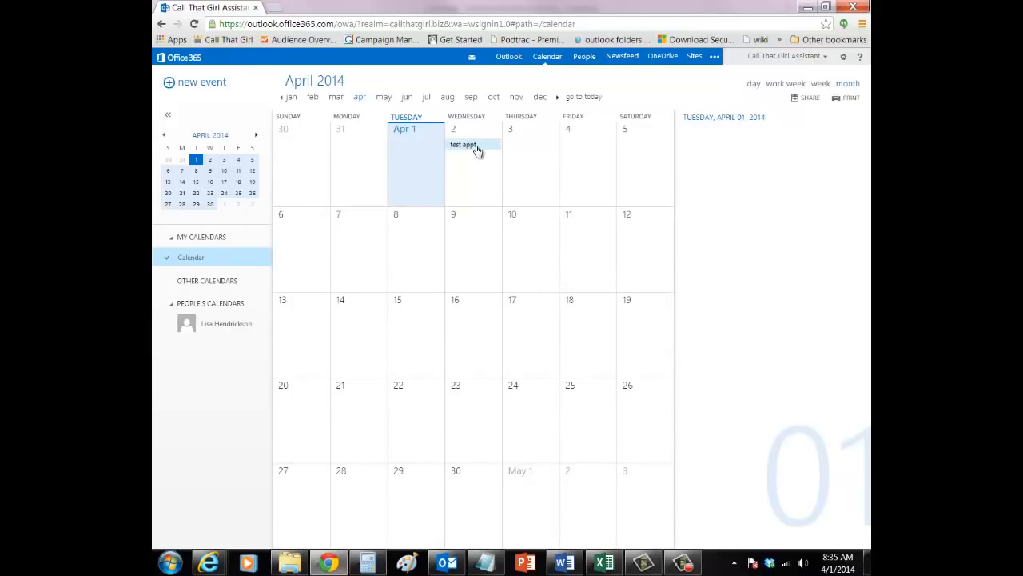
left_click(464, 143)
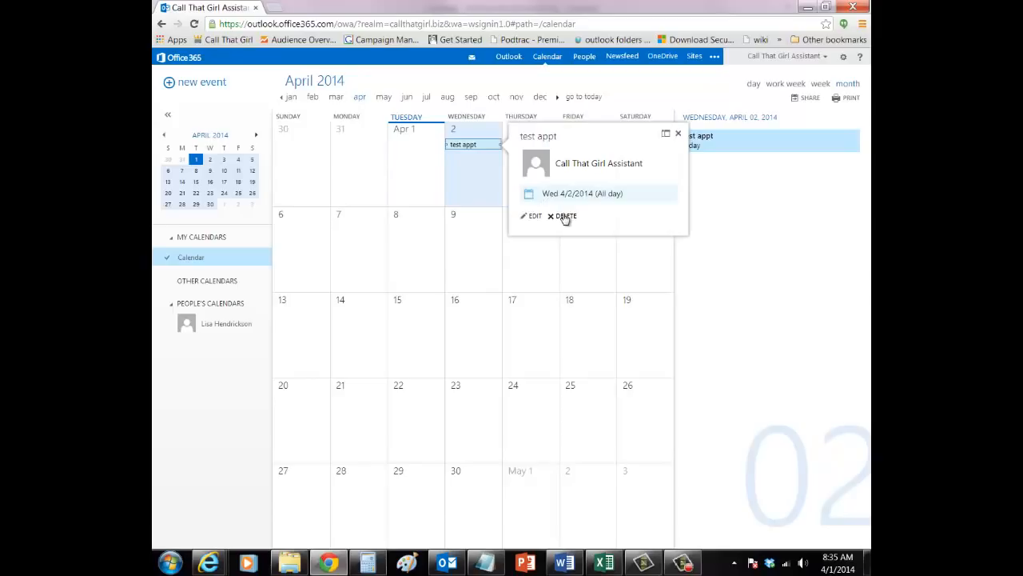
left_click(566, 216)
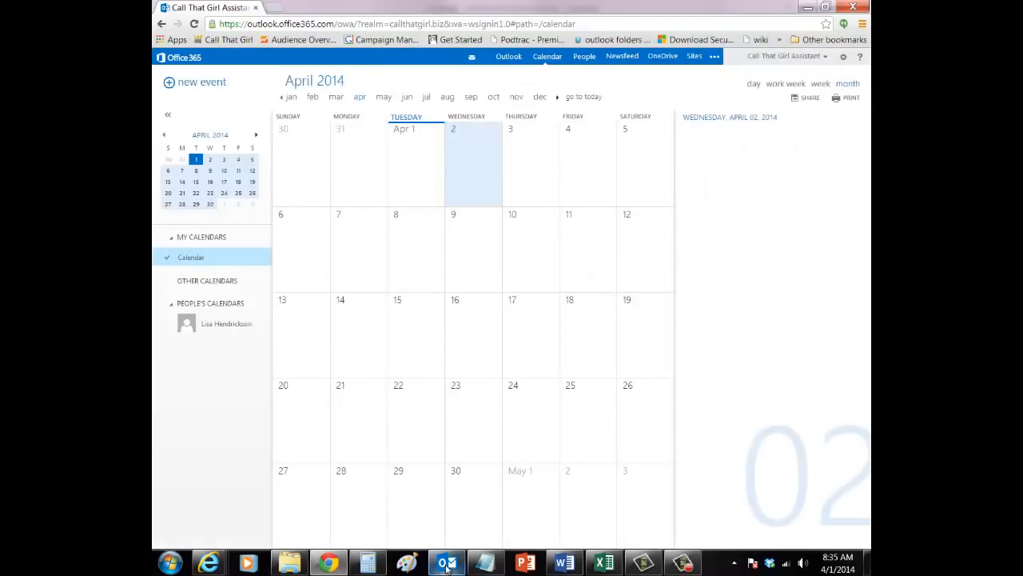
left_click(447, 563)
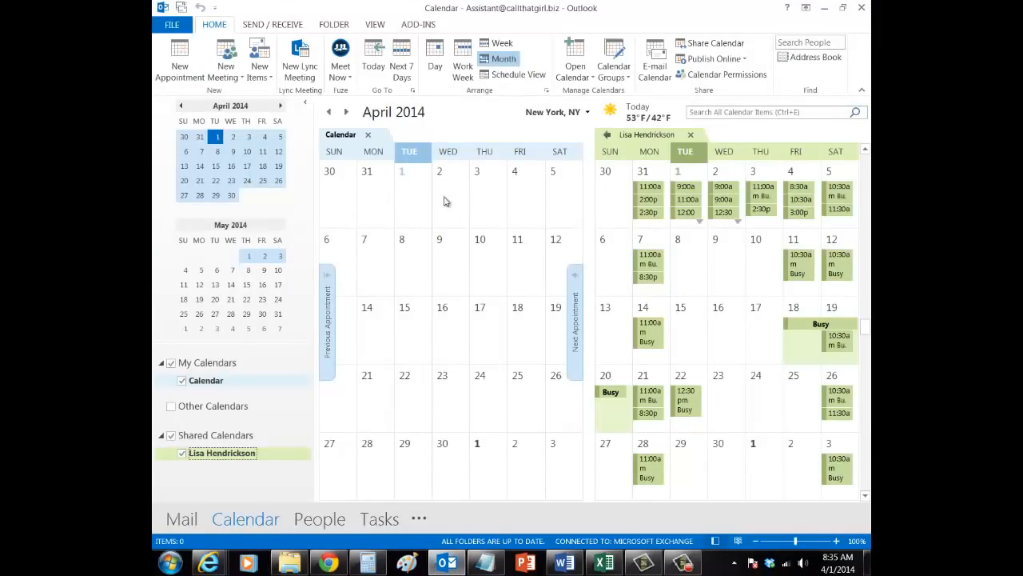
mouse_move(457, 231)
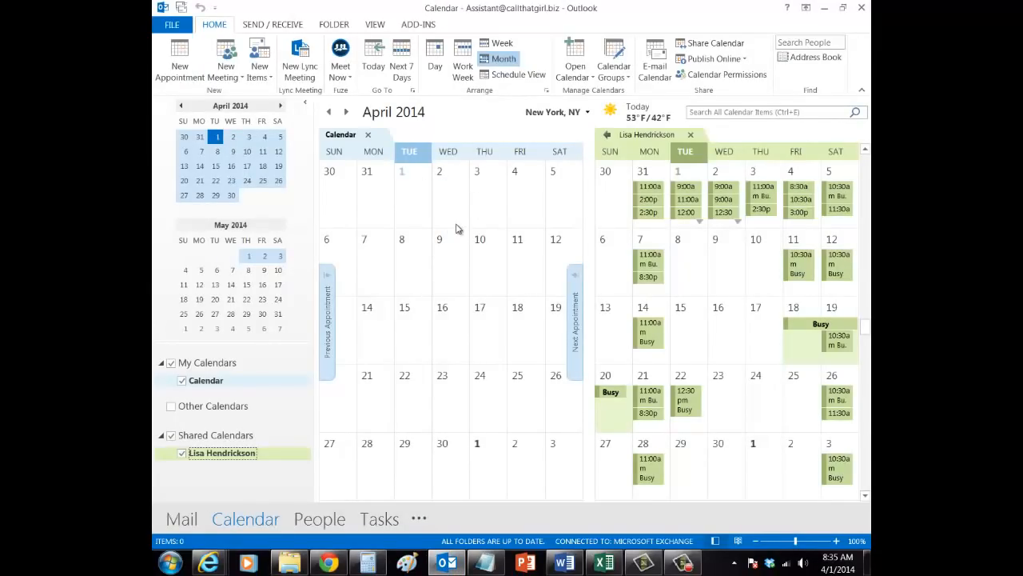
mouse_move(671, 284)
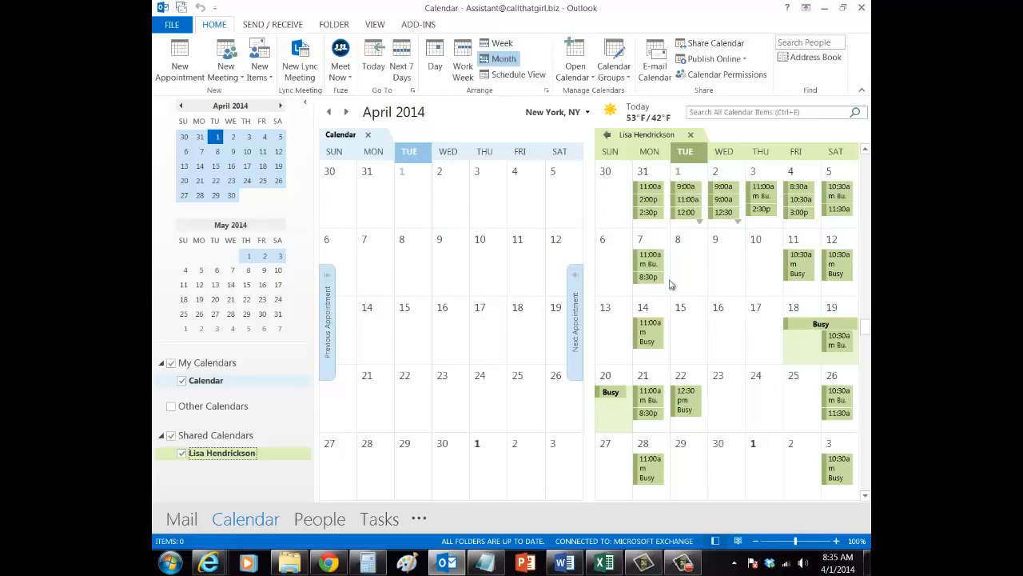
mouse_move(691, 349)
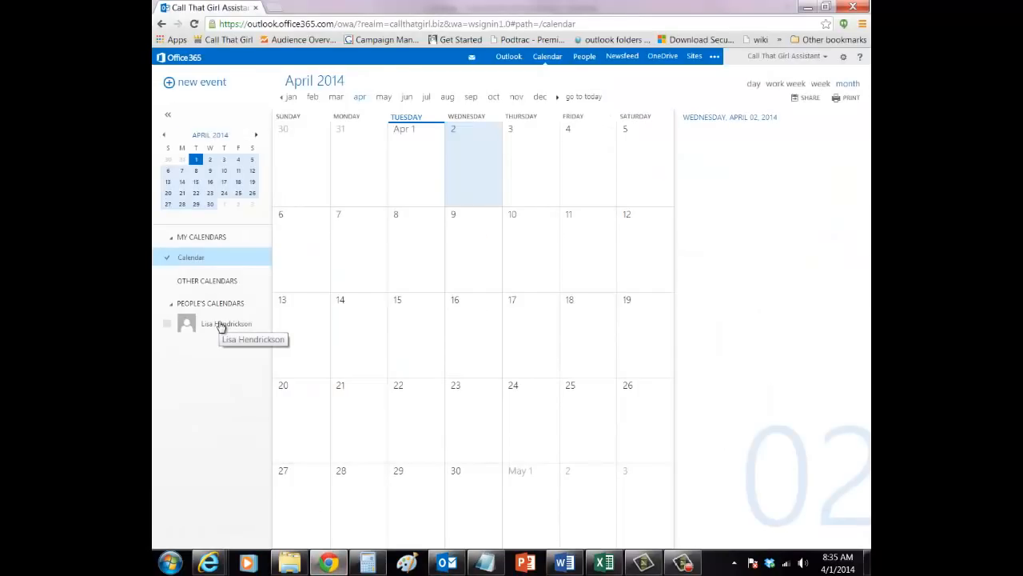
left_click(166, 323)
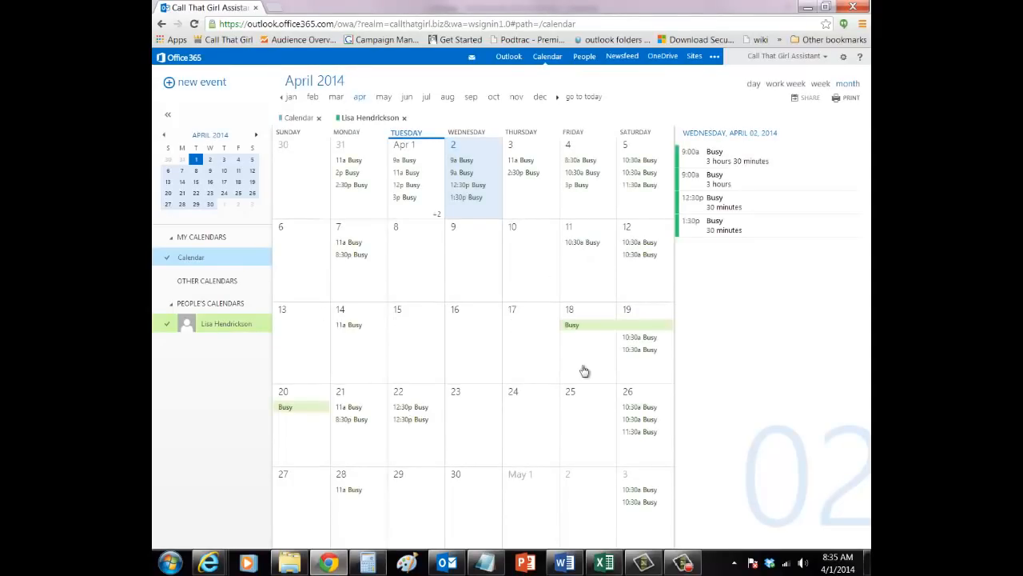
mouse_move(387, 344)
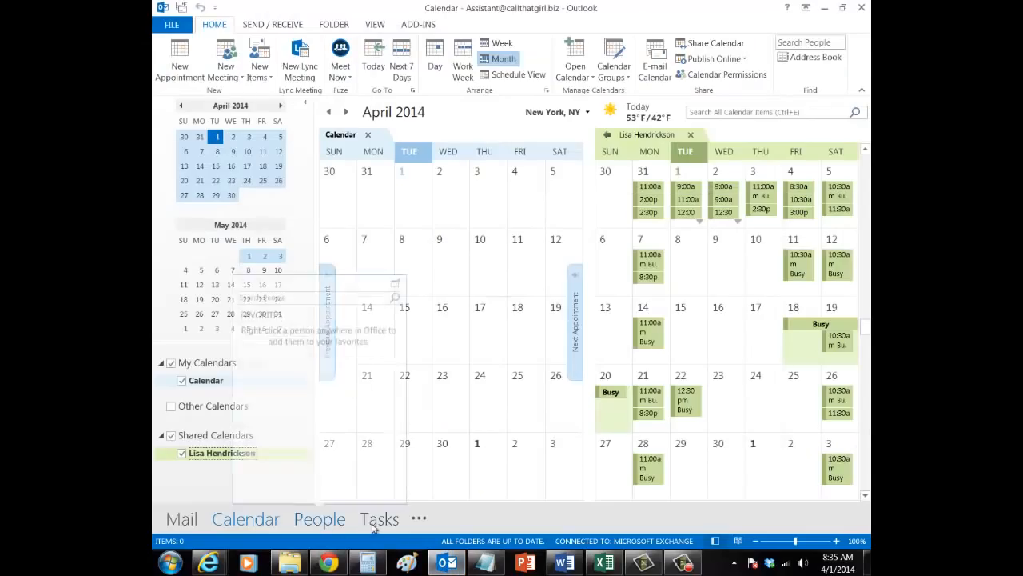
Delete the test task due April 3 so the web app's task list shows no items
left_click(379, 518)
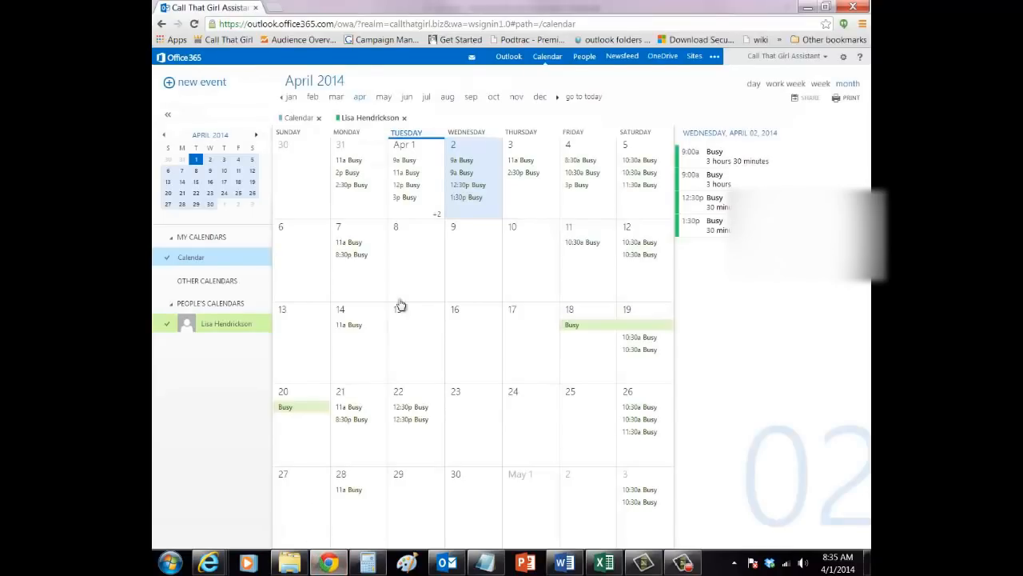
left_click(508, 56)
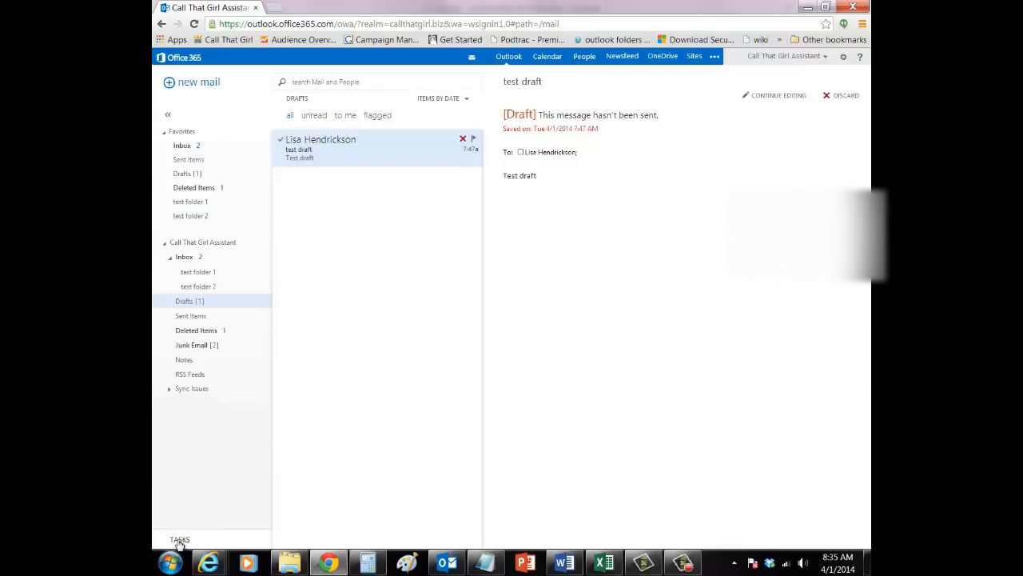
left_click(179, 538)
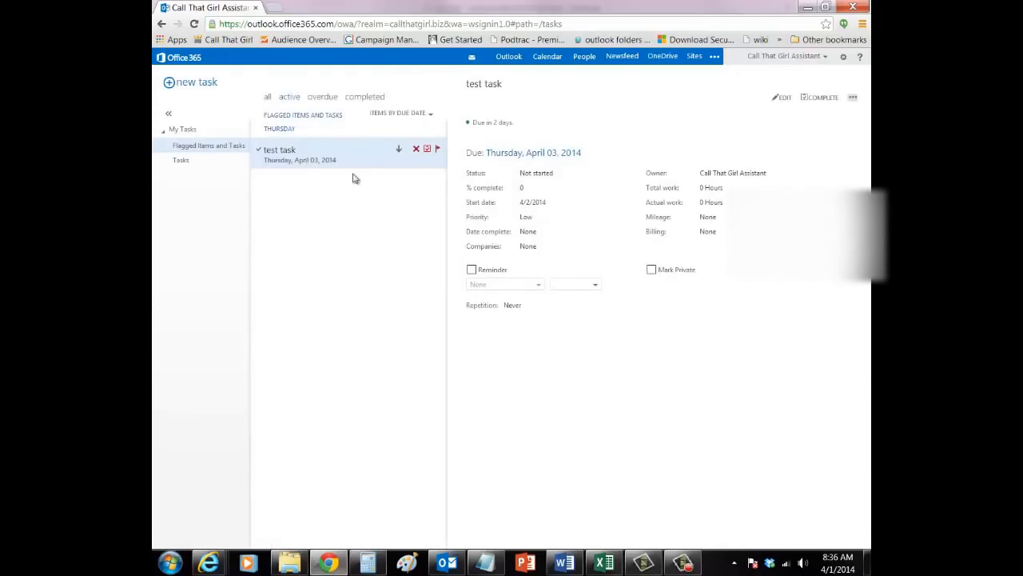
mouse_move(318, 151)
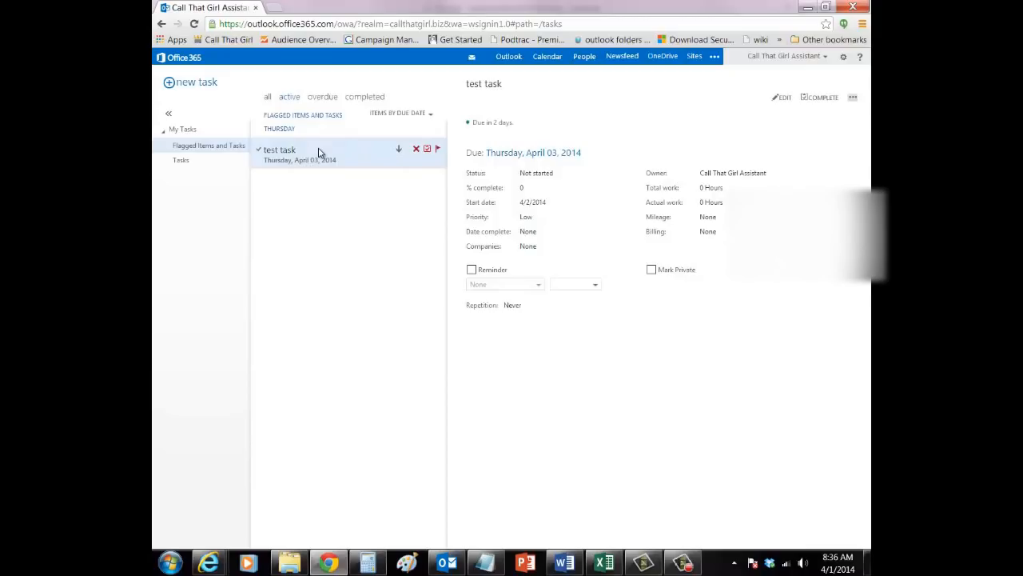
left_click(416, 149)
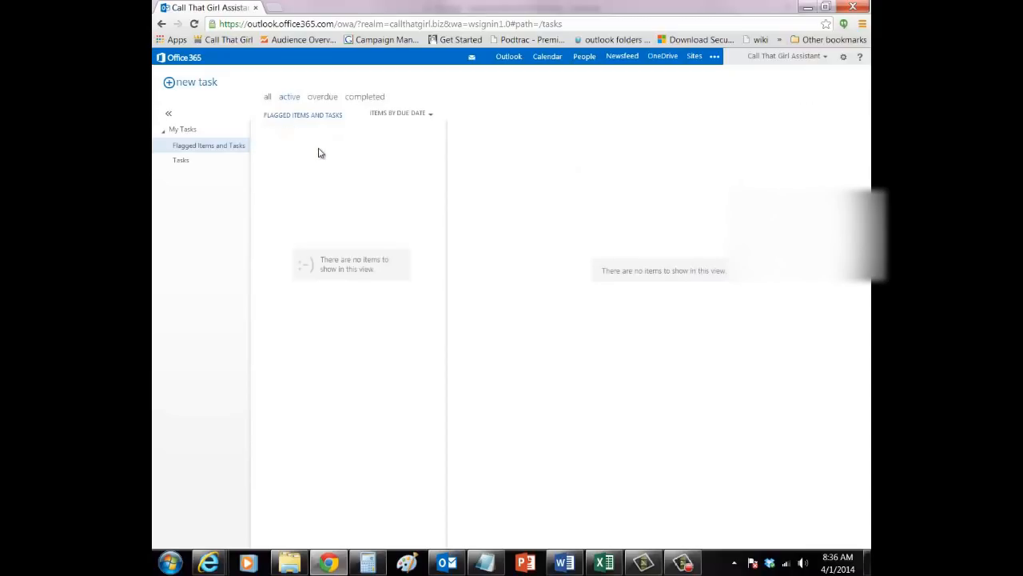
mouse_move(438, 543)
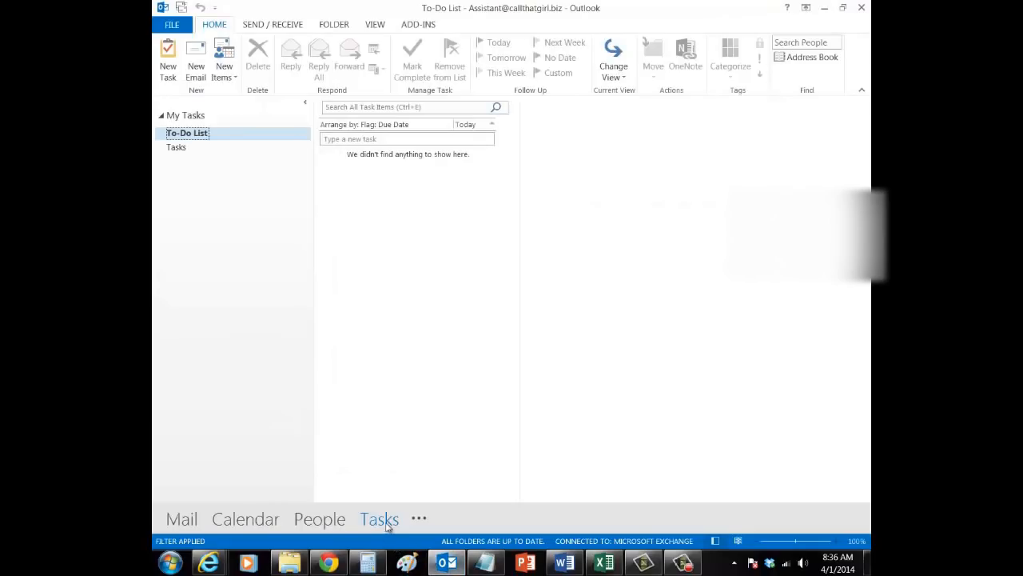
mouse_move(371, 183)
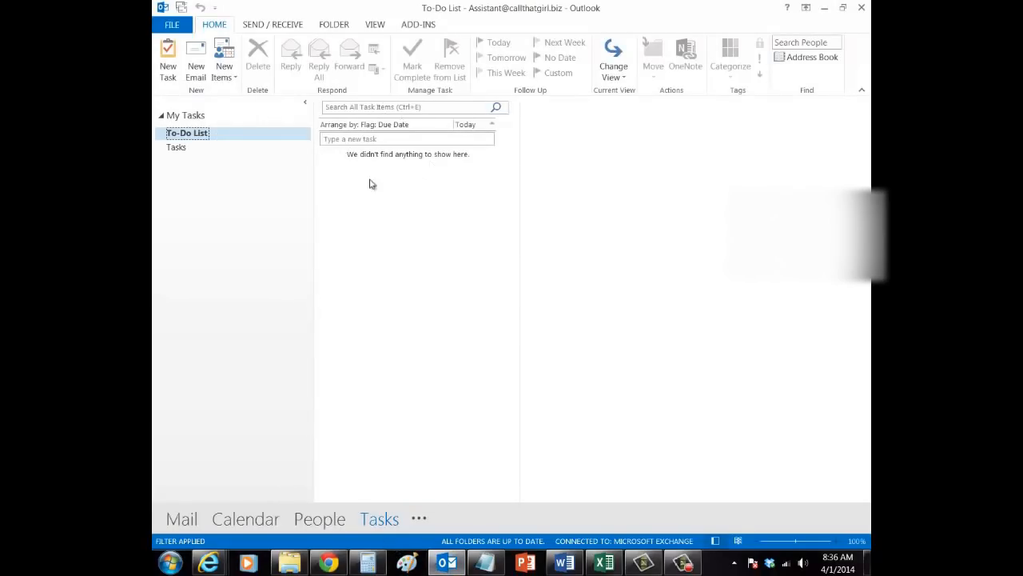
mouse_move(368, 137)
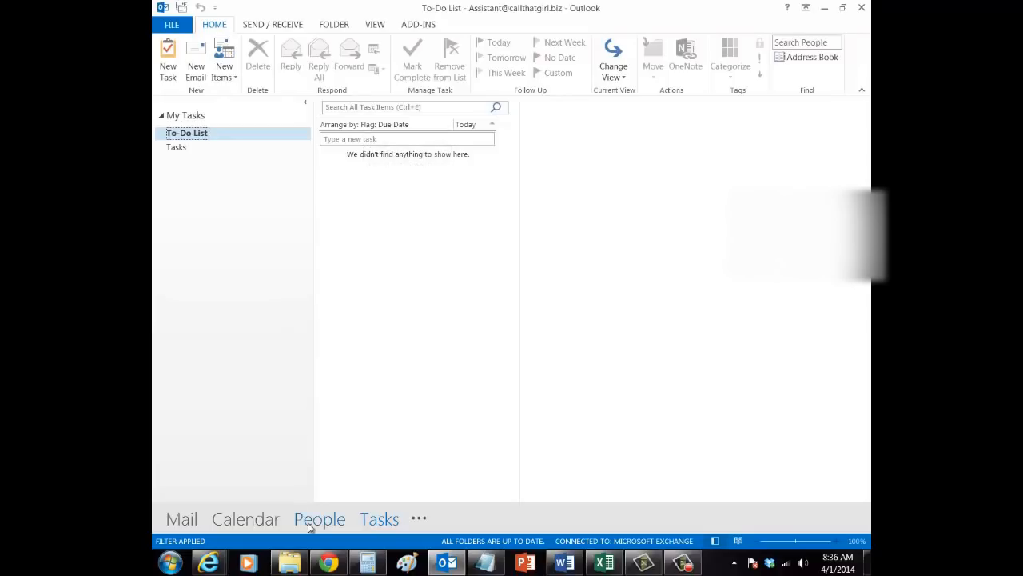
left_click(320, 518)
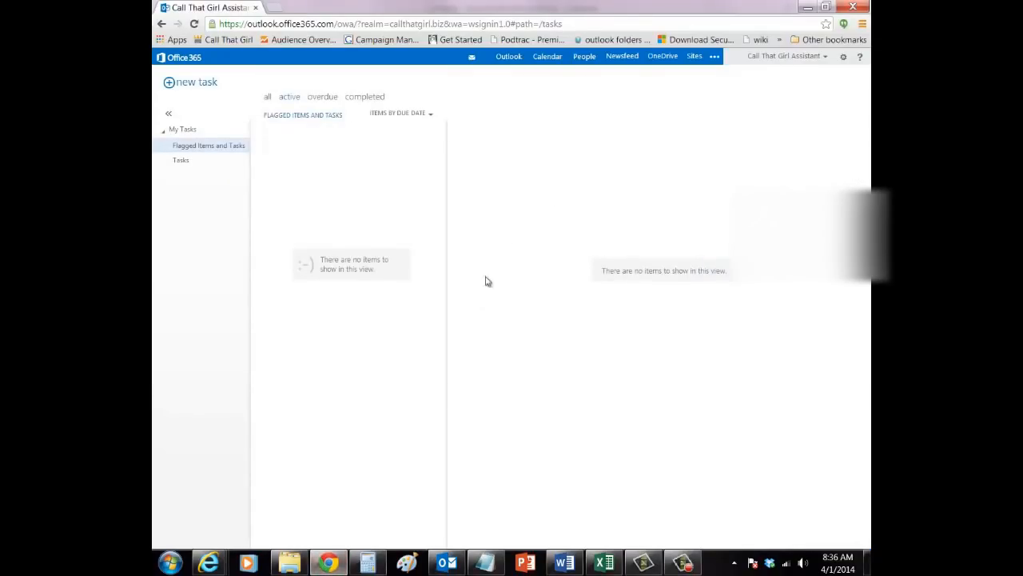
left_click(585, 56)
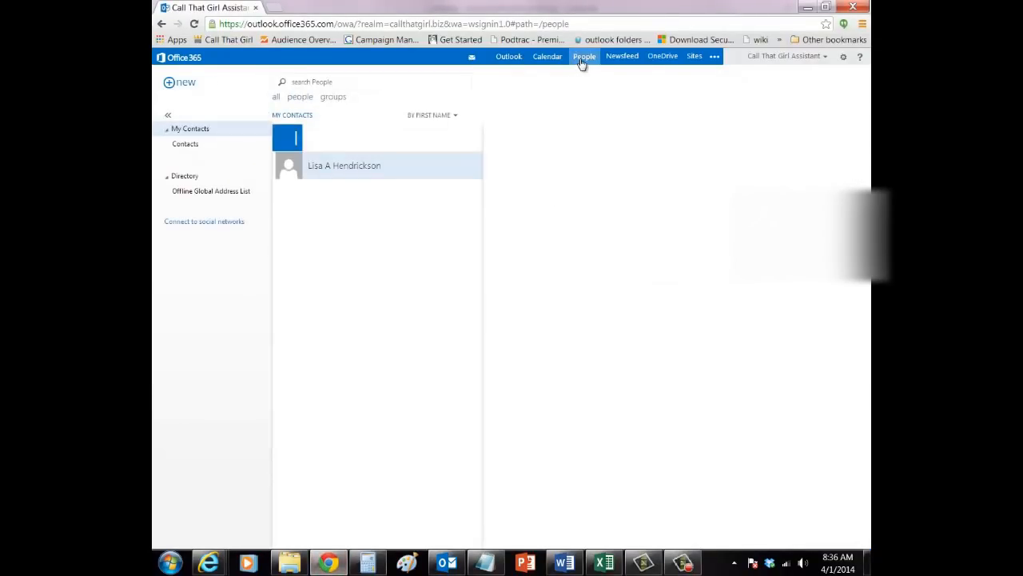
left_click(344, 165)
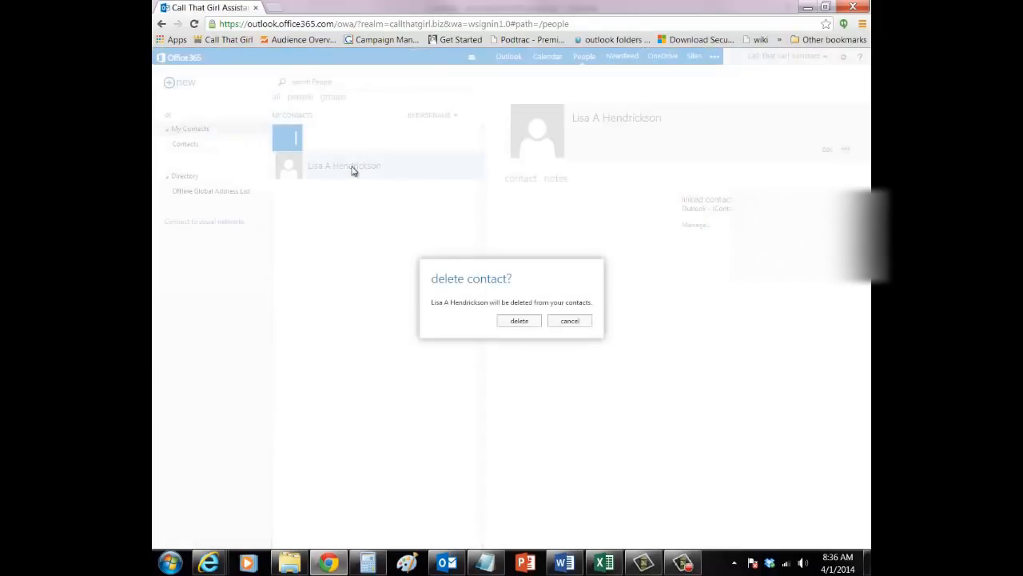
left_click(518, 320)
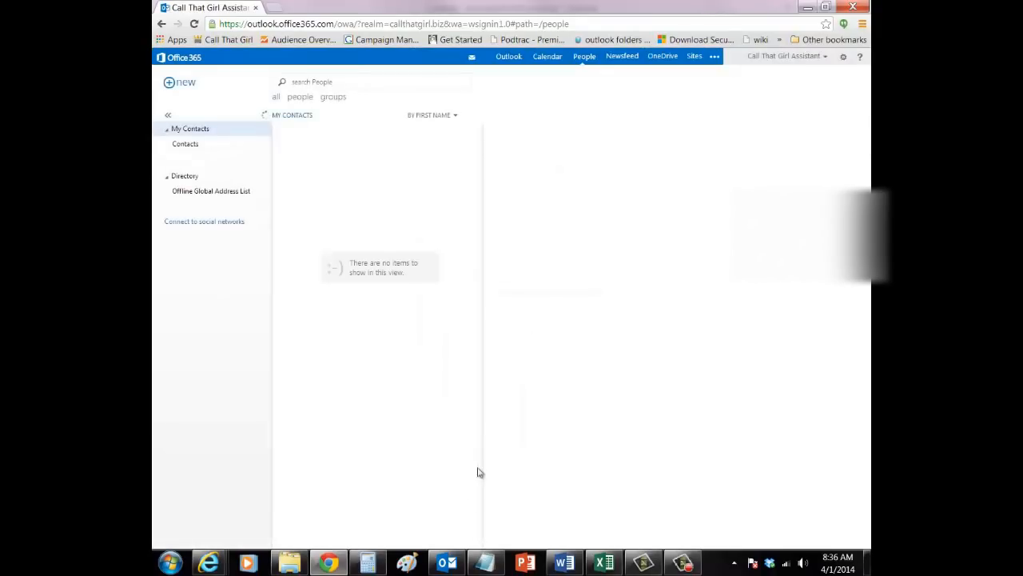